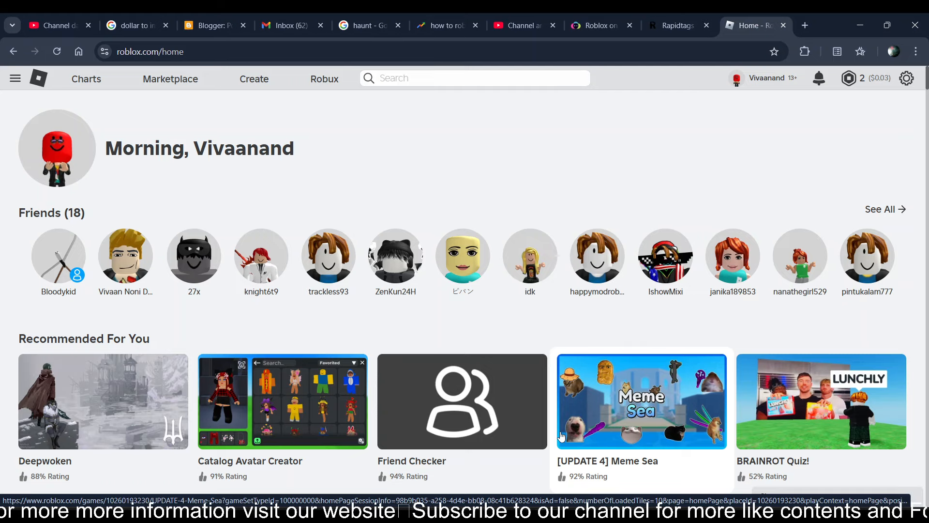
pyautogui.moveTo(650, 209)
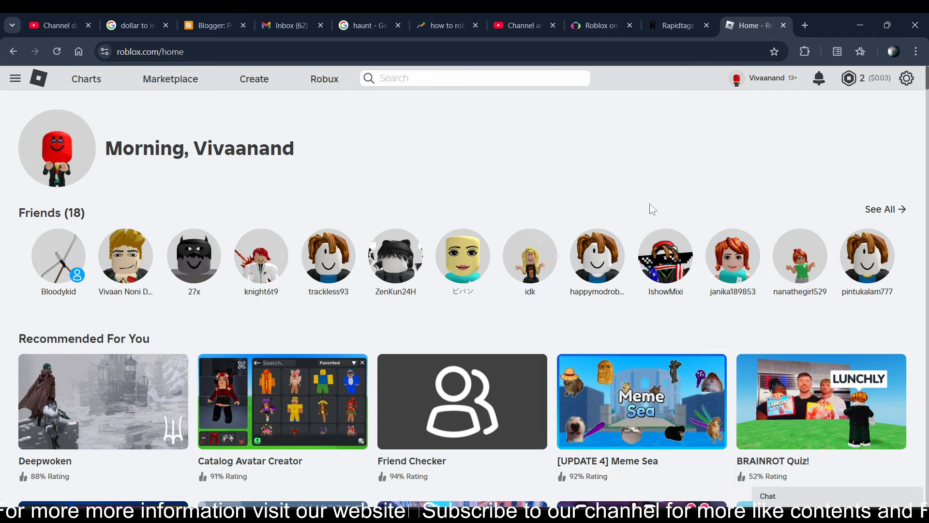
pyautogui.moveTo(911, 104)
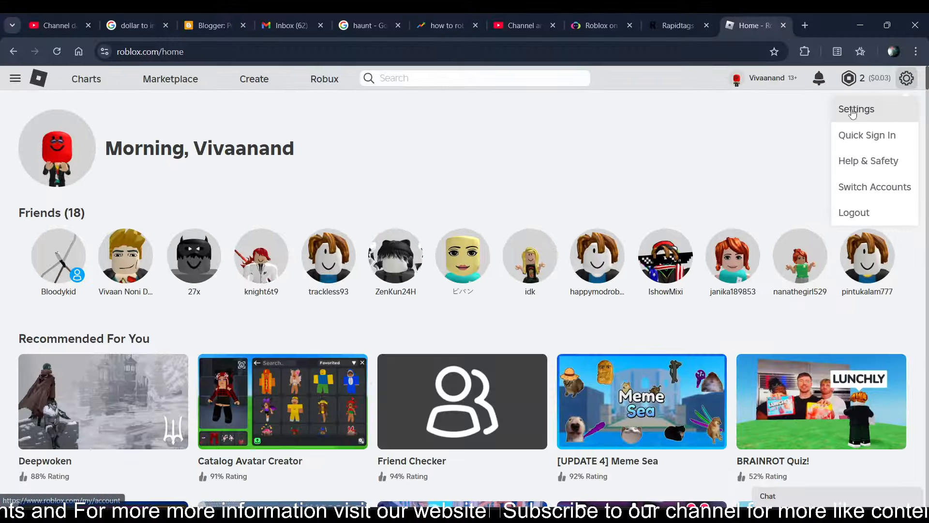
# - Reach the Visibility & private servers settings under Privacy & content maturity from the gear menu
pyautogui.click(855, 109)
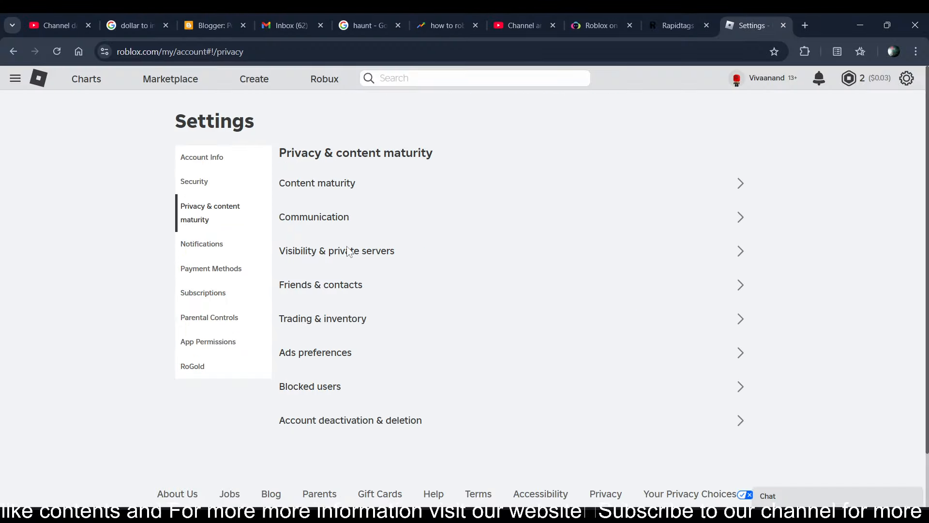
pyautogui.click(336, 251)
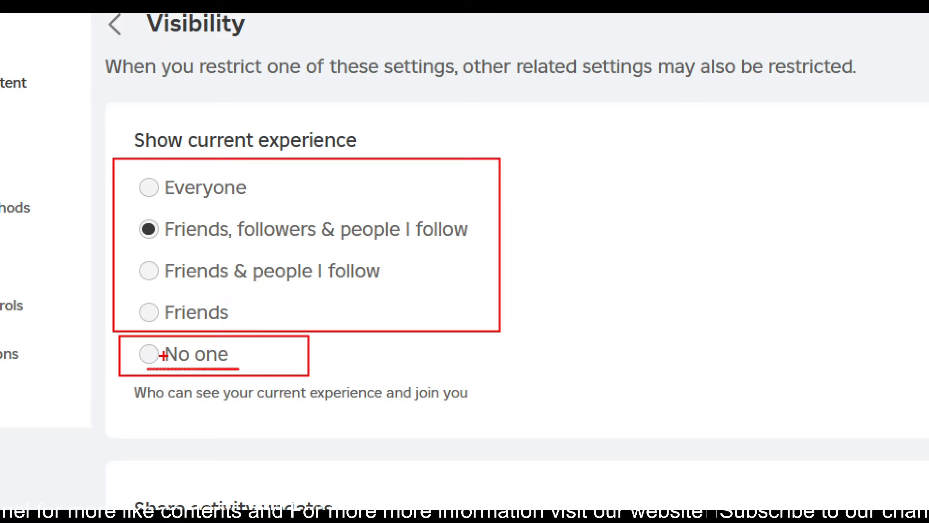
pyautogui.moveTo(263, 357)
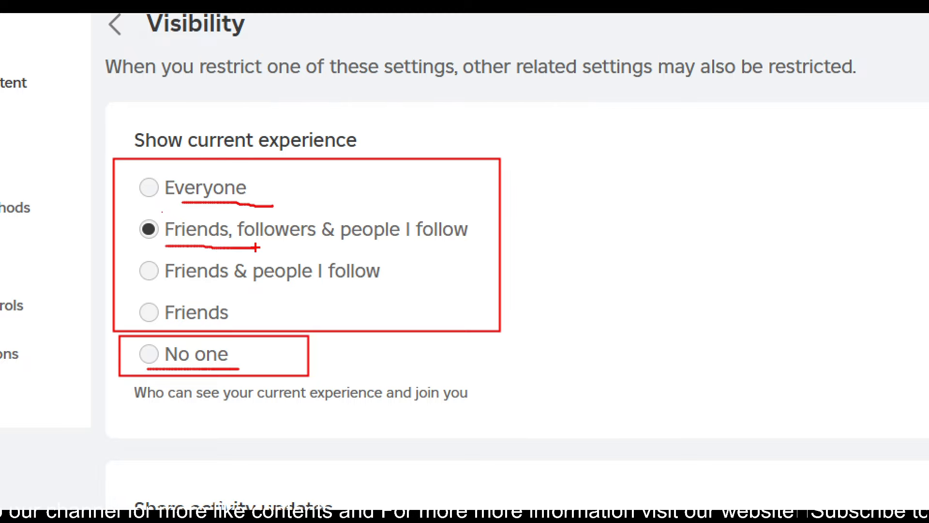
pyautogui.moveTo(398, 248)
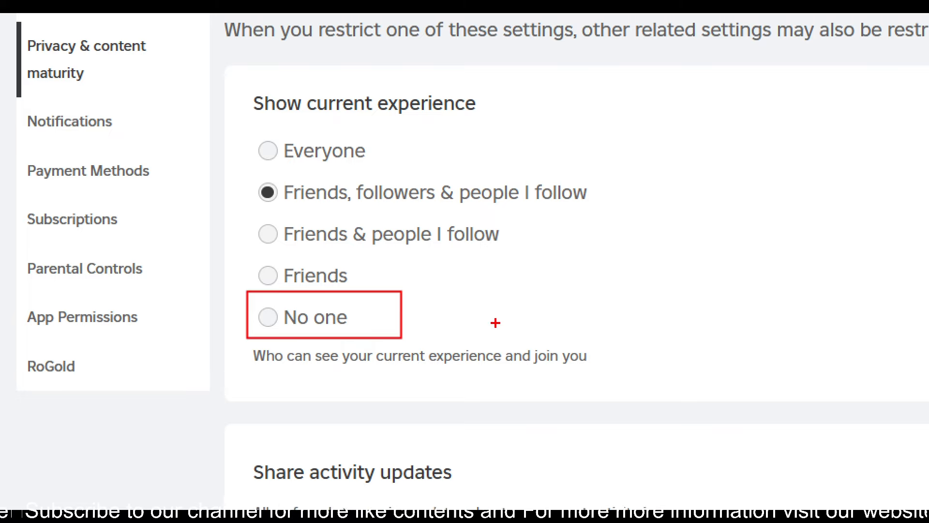
pyautogui.scroll(3)
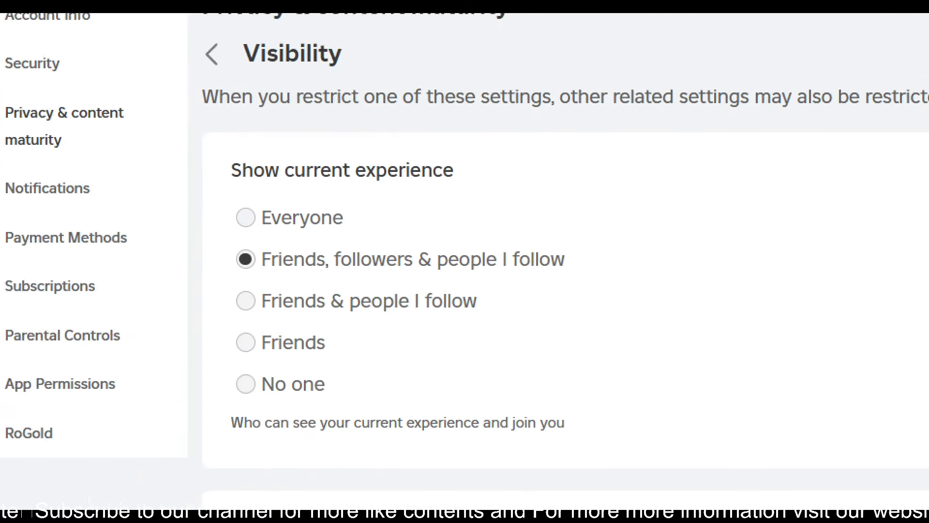